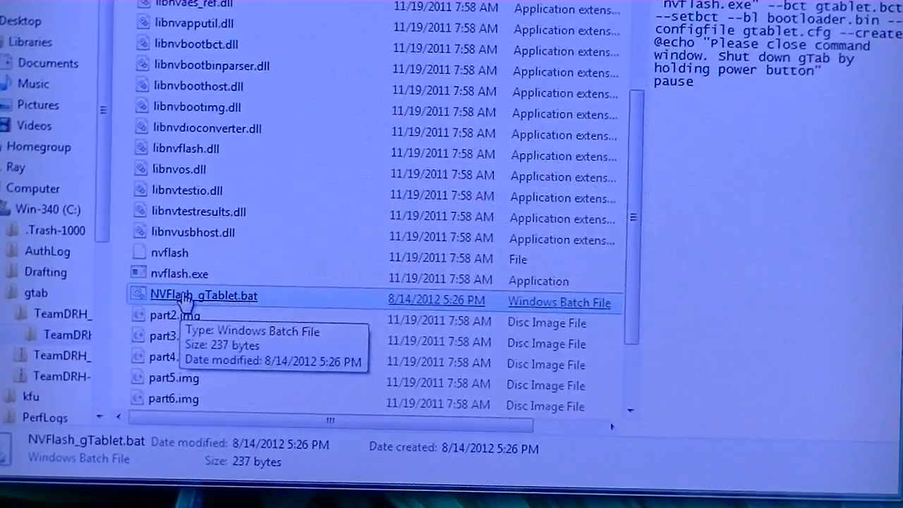
Run NVFlash_gTablet.bat from the gtab folder to start flashing partitions to the gTablet
{"action": "double_click", "coordinate": [203, 295]}
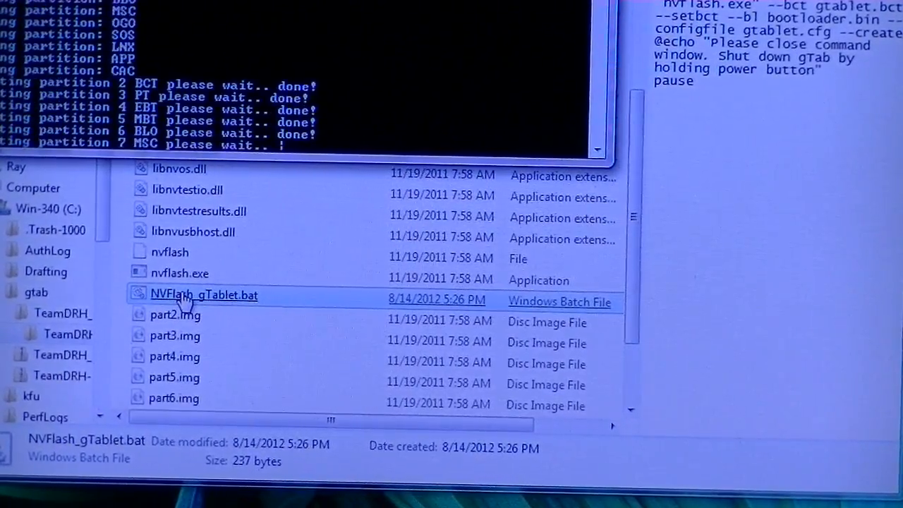